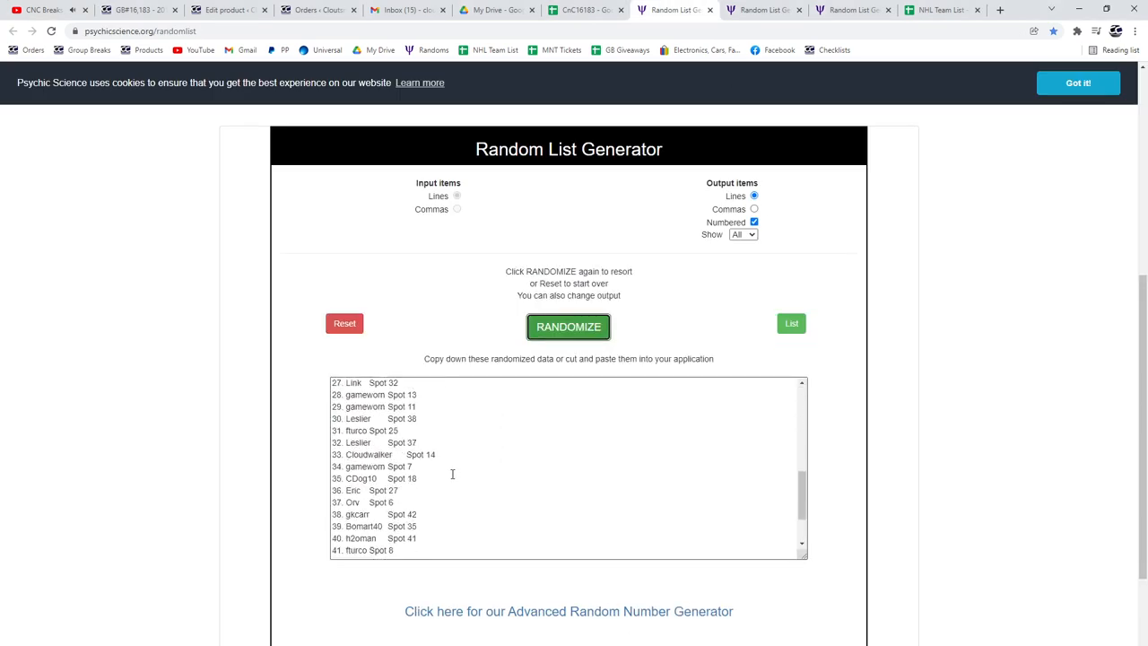
Randomize the 43 Team Canada base cards and copy the shuffled list into the spreadsheet
{"action": "left_click", "coordinate": [580, 10]}
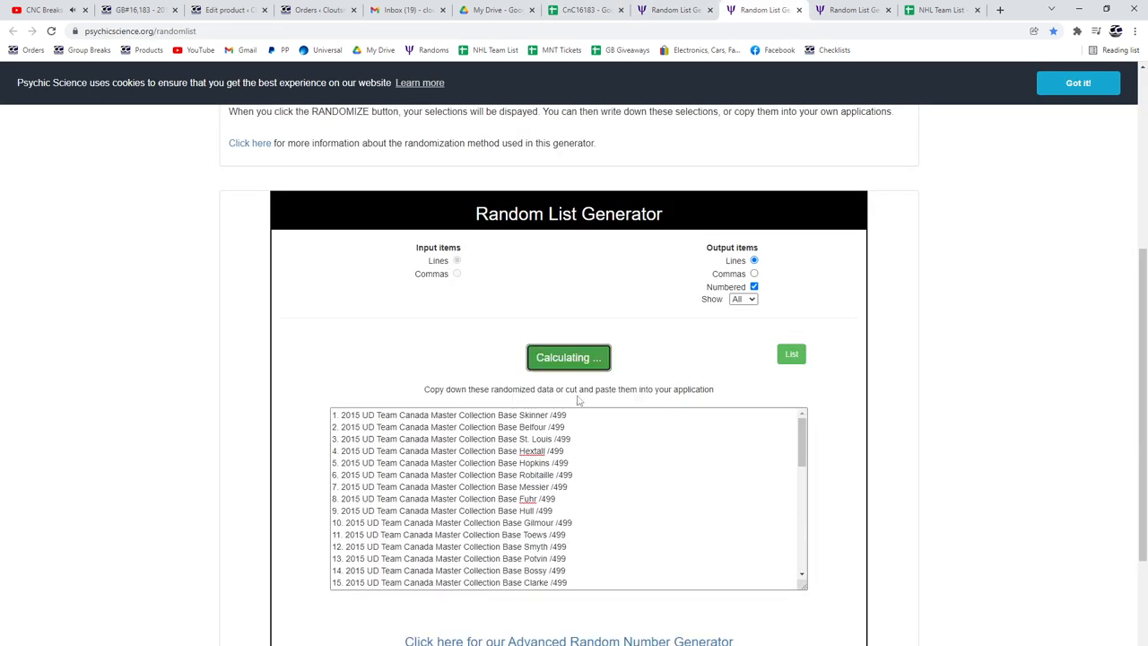
{"action": "left_click", "coordinate": [569, 357]}
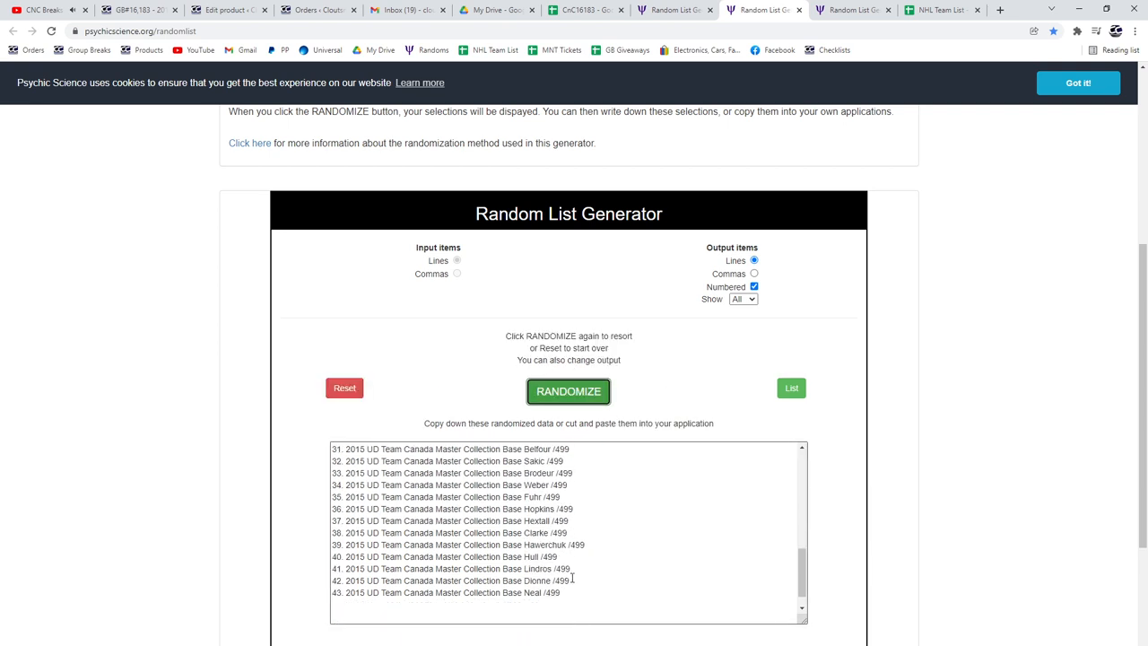
{"action": "left_click", "coordinate": [584, 13]}
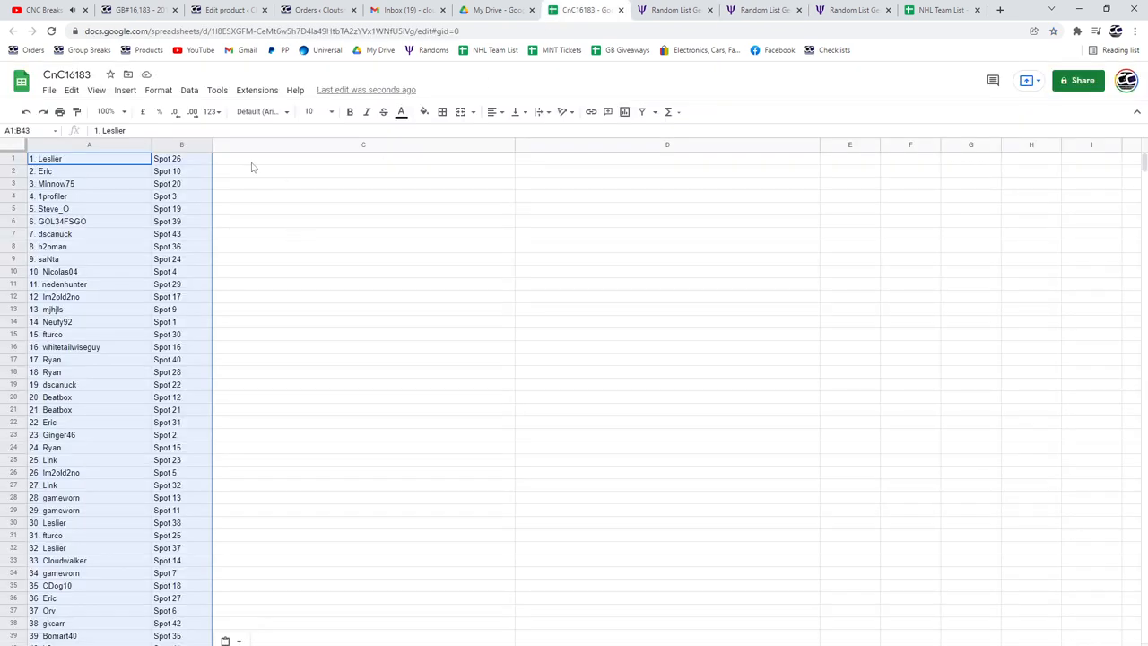
Reshuffle the quad jersey, autograph and patch hit list and copy the numbered results
{"action": "left_click", "coordinate": [850, 9]}
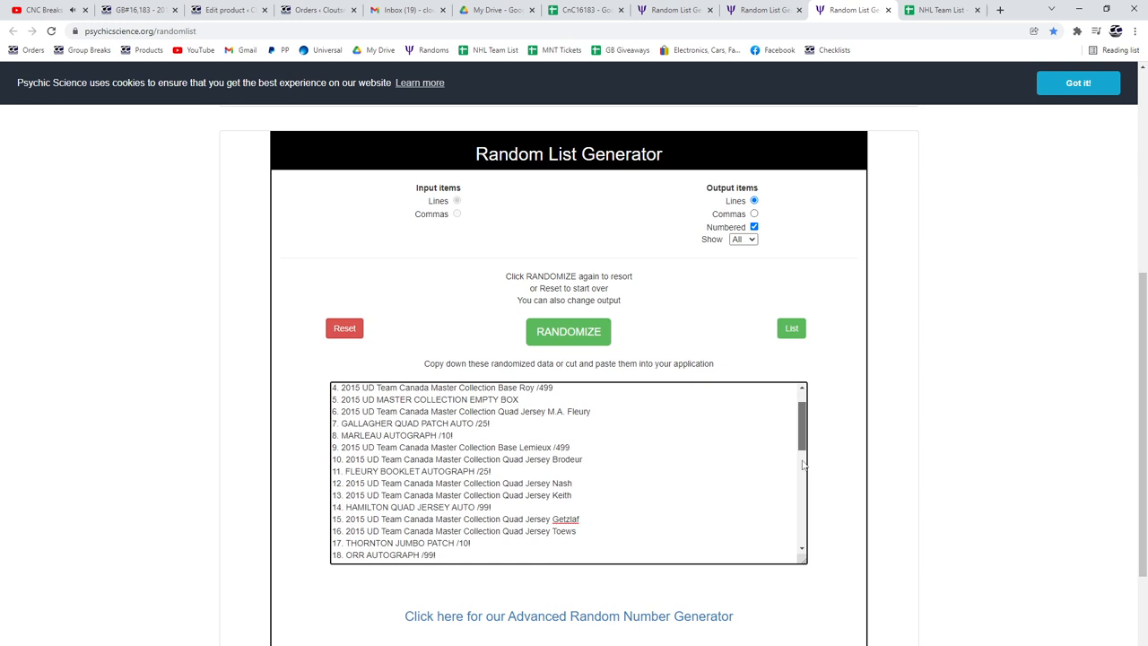
{"action": "left_click", "coordinate": [568, 331]}
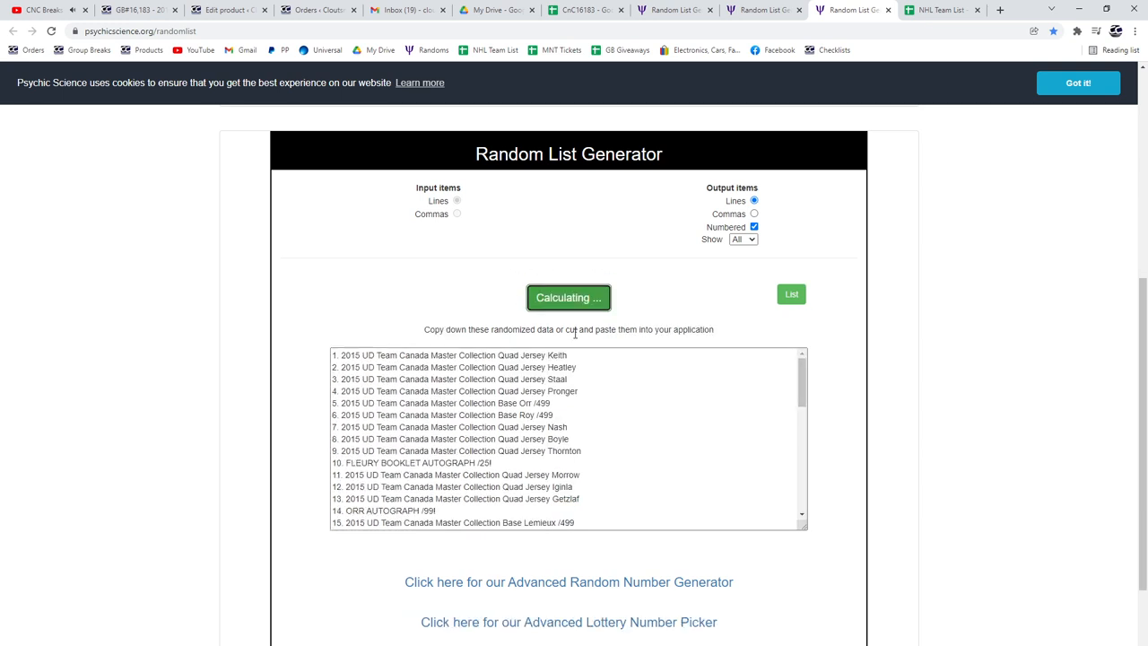
{"action": "left_click", "coordinate": [568, 297]}
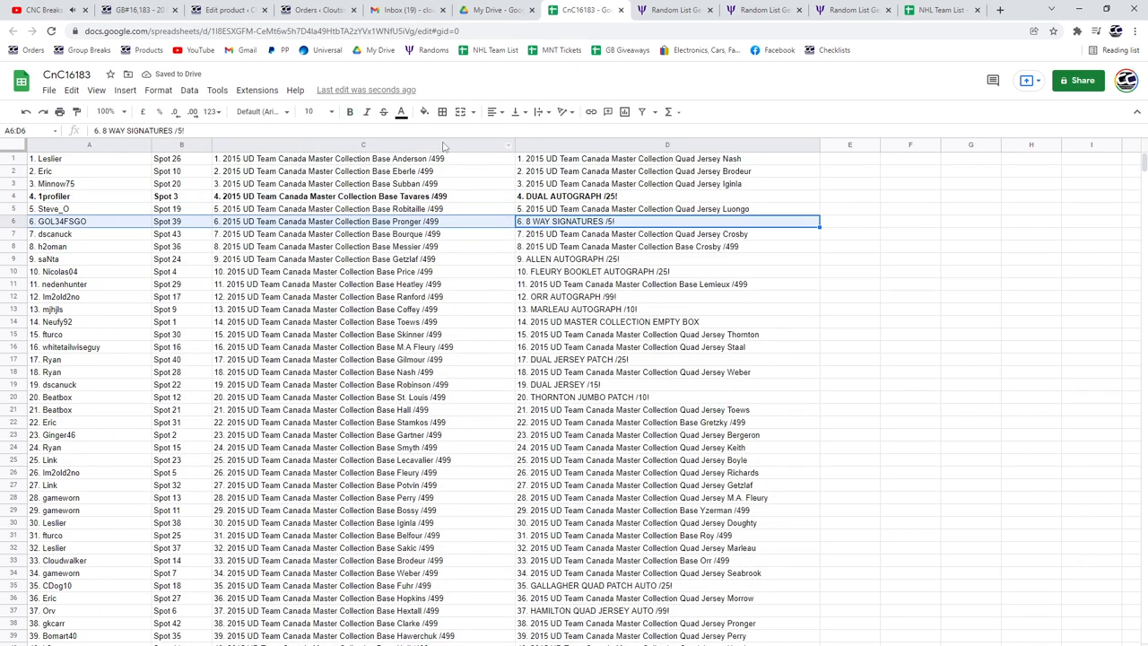
Bold the hit rows for Spots 39, 24, 17, 9, 18 and the last three participants
{"action": "left_click", "coordinate": [350, 111]}
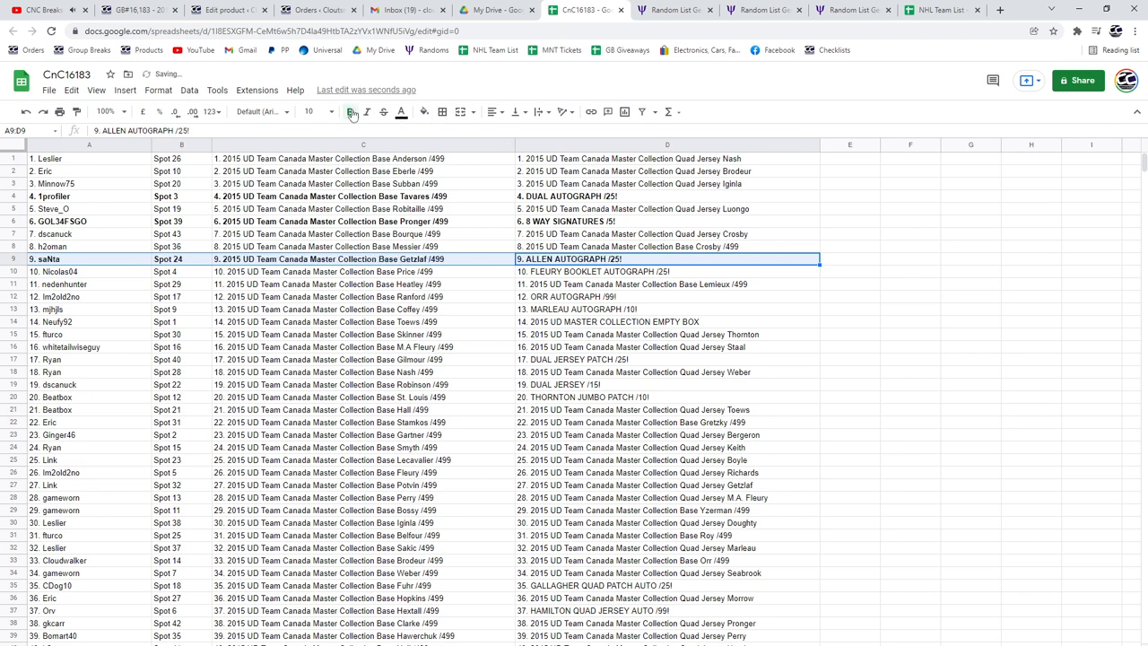
{"action": "left_click", "coordinate": [663, 271]}
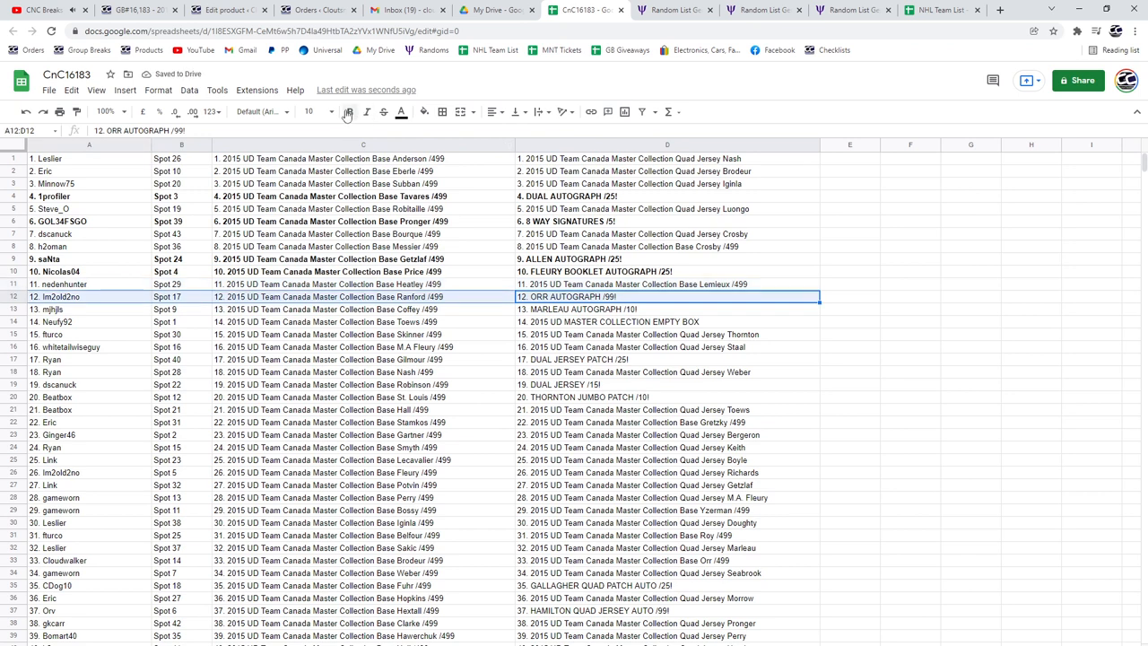
{"action": "left_click", "coordinate": [349, 111]}
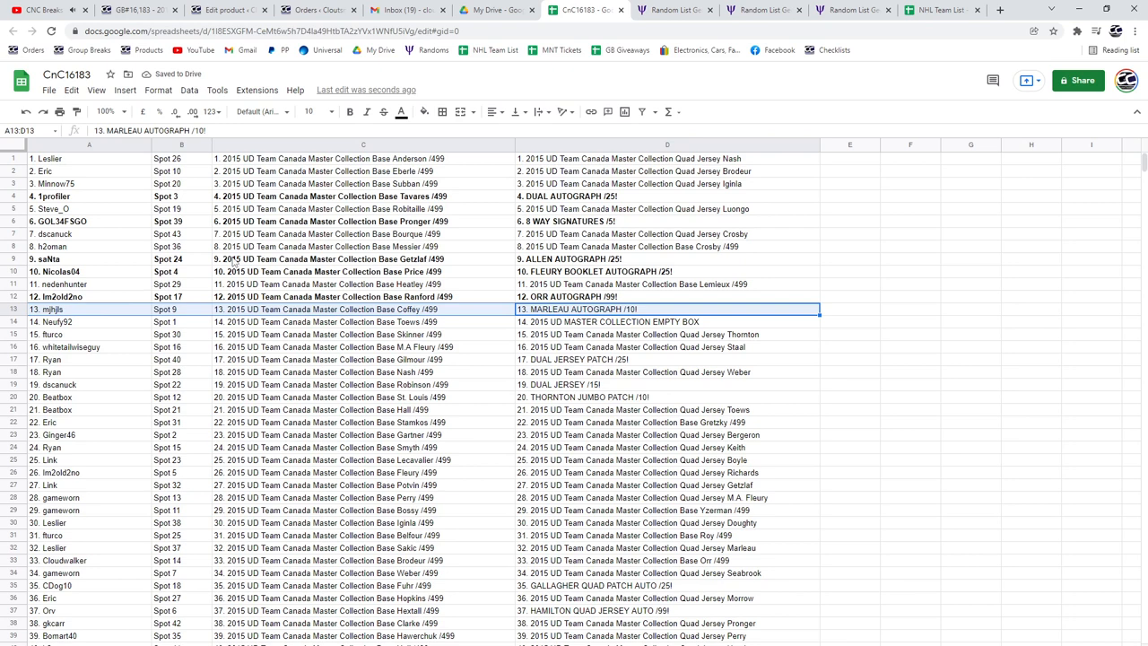
{"action": "left_click", "coordinate": [350, 112]}
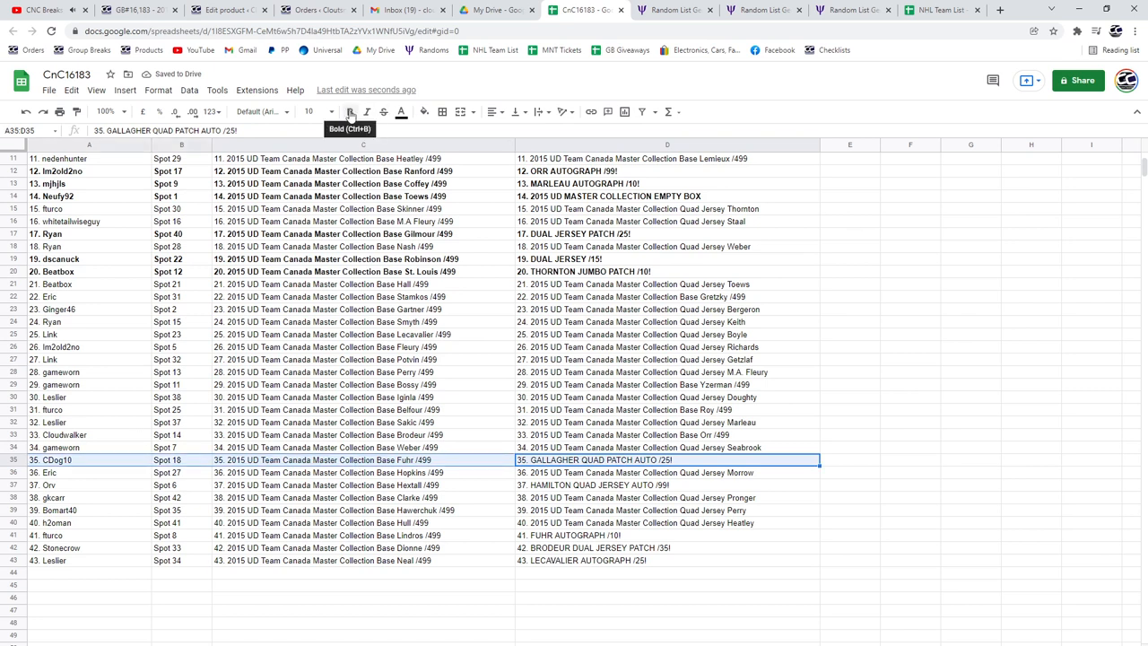
{"action": "left_click", "coordinate": [349, 111]}
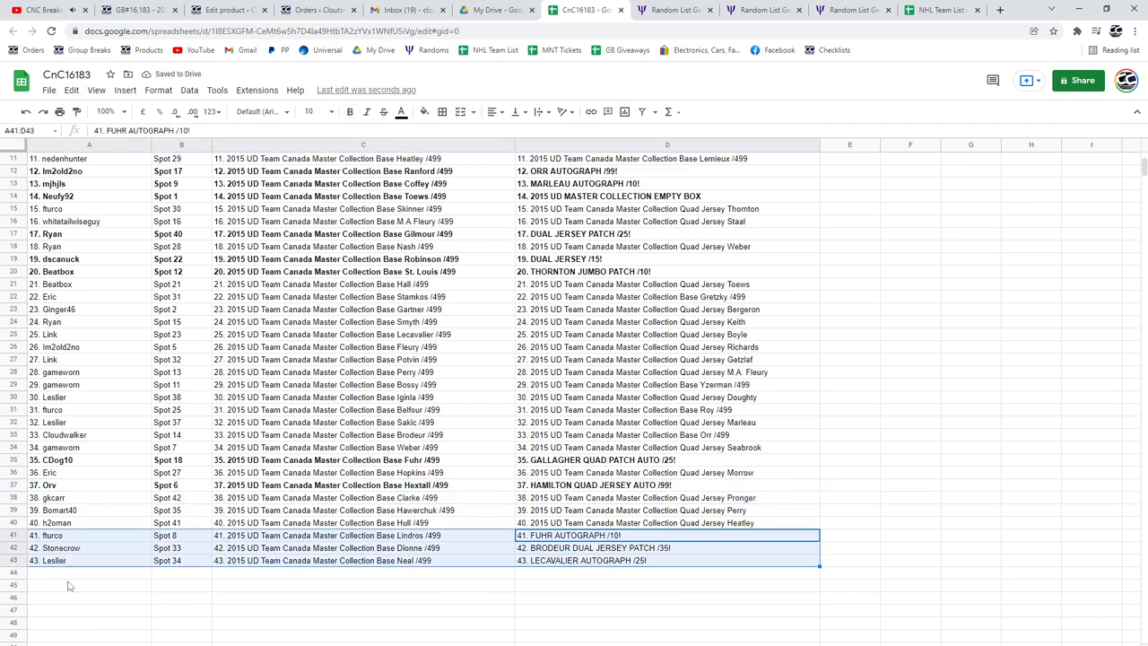
{"action": "mouse_move", "coordinate": [349, 111]}
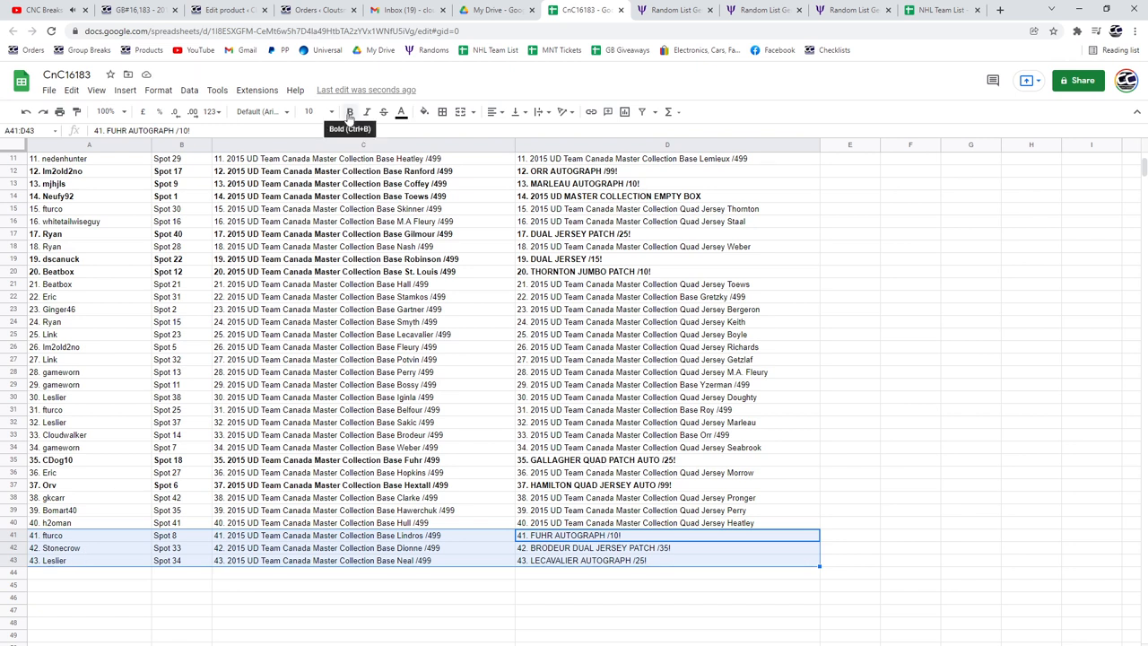
{"action": "left_click", "coordinate": [348, 111]}
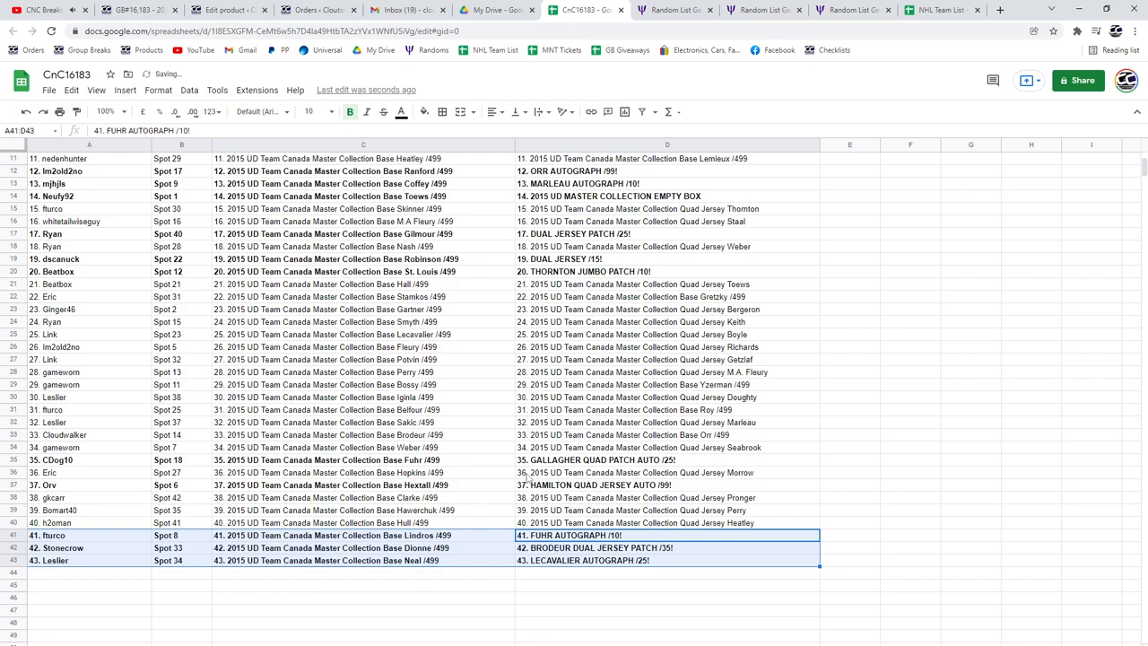